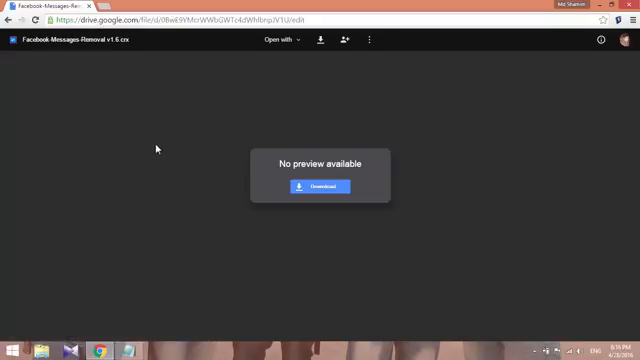
mouse_move(318, 40)
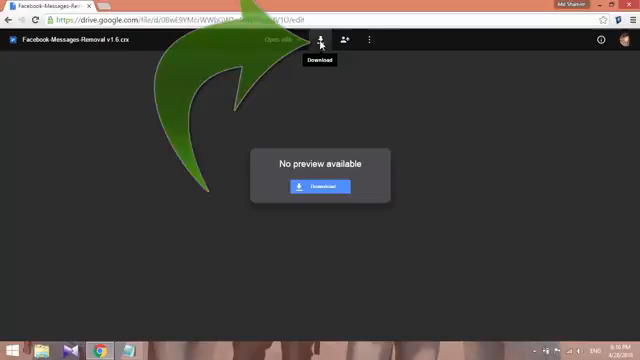
- Download the Facebook-Messages-Removal v1.6.crx file from the Google Drive preview
left_click(318, 189)
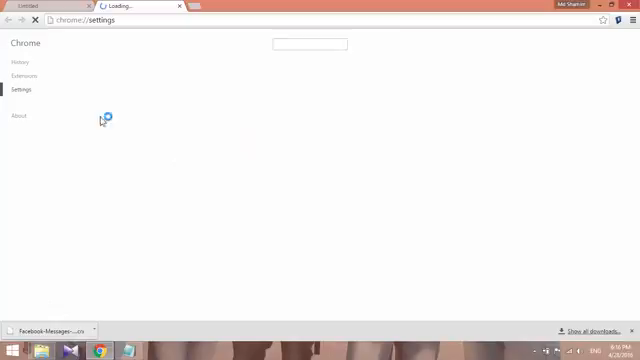
- Add the Facebook Messages Removal extension from the downloaded .crx file on the extensions page
left_click(20, 75)
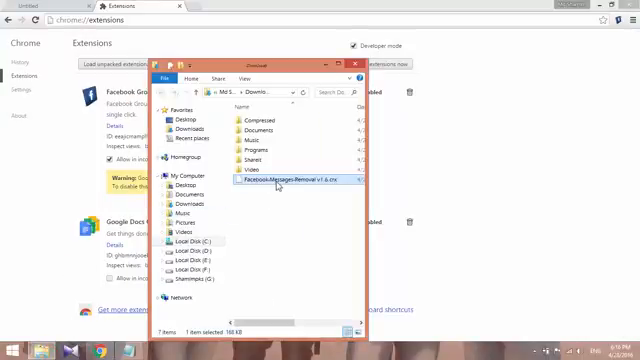
double_click(279, 182)
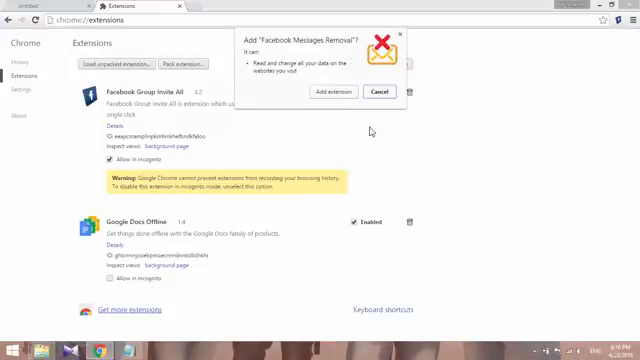
left_click(333, 91)
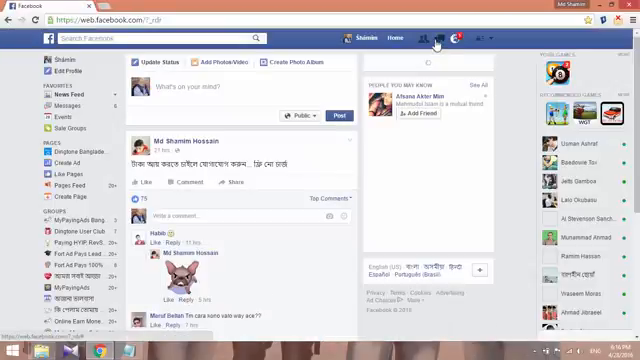
- Open Facebook Messages and scroll through the existing conversations
left_click(438, 38)
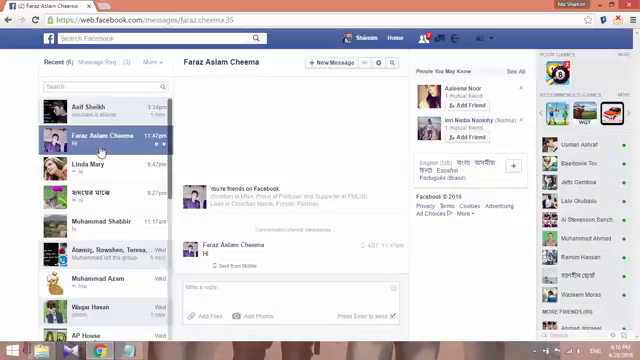
scroll("down", 3)
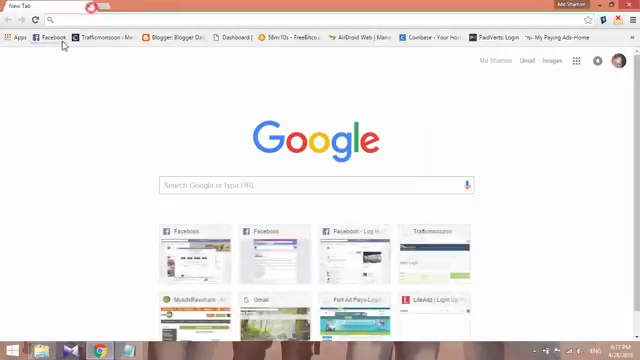
- Open Facebook and delete all inbox messages with the extension (23 removed)
left_click(54, 37)
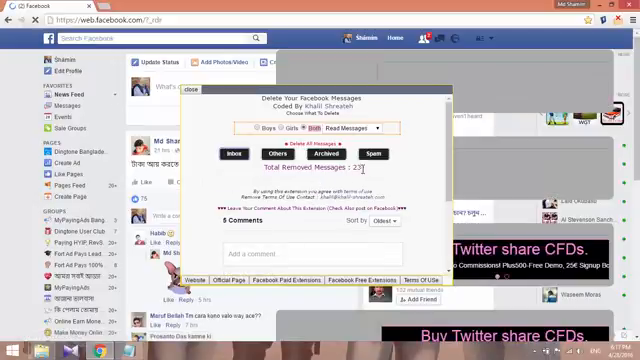
double_click(301, 167)
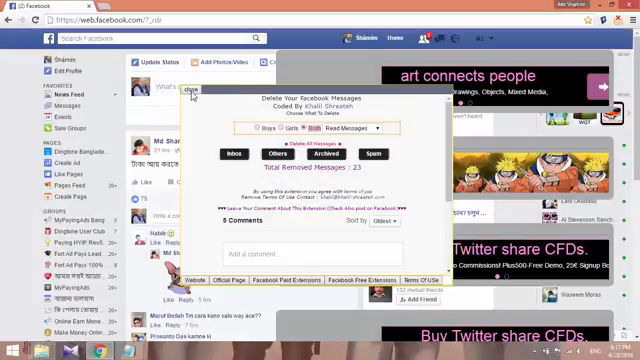
- Close the deletion panel and confirm the messages dropdown is empty
left_click(190, 96)
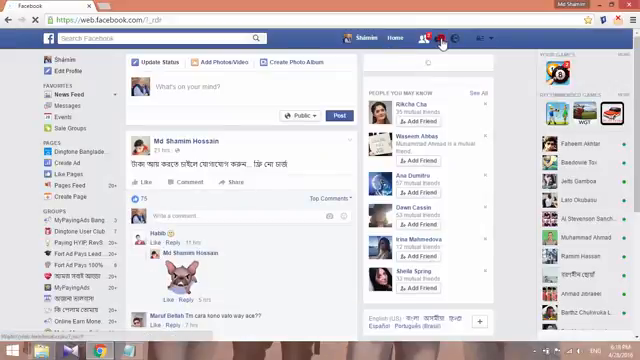
left_click(428, 38)
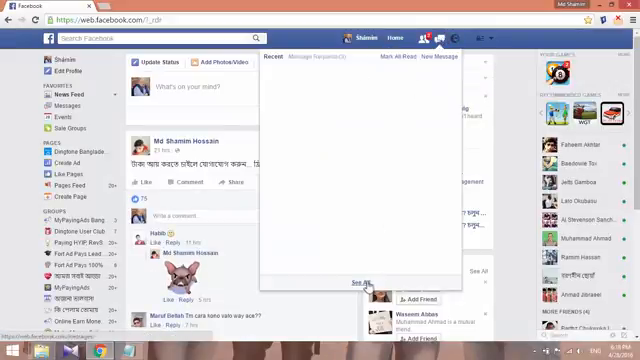